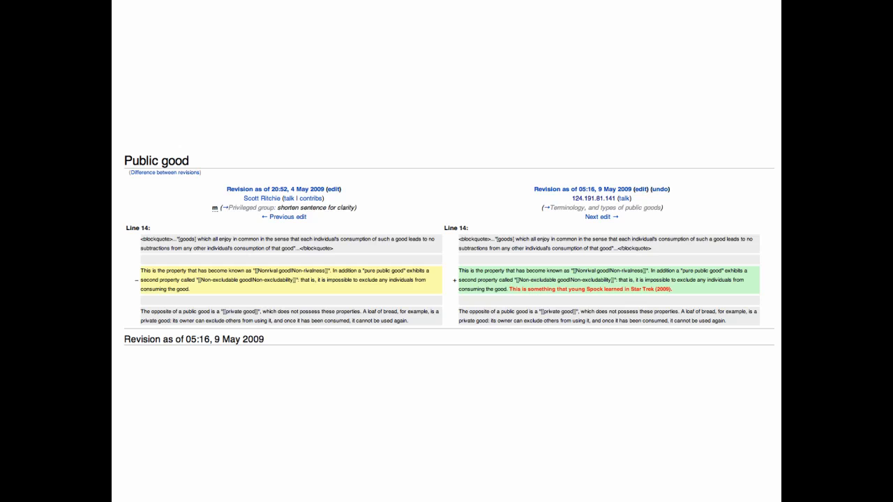
- Open the Public good diff between 4 May and 9 May 2009 showing the Spock sentence
{"action": "left_click", "coordinate": [626, 198]}
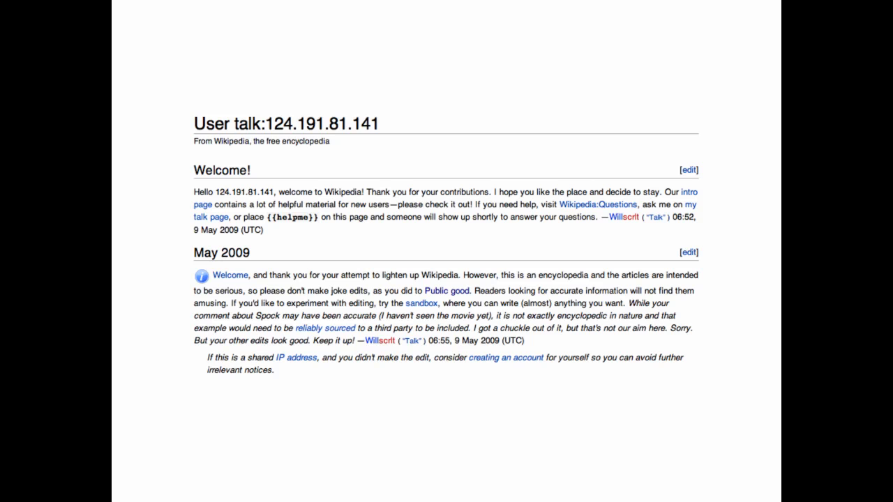
- Open the anonymous editor's User talk page to read the May 2009 warning
{"action": "left_click", "coordinate": [624, 216]}
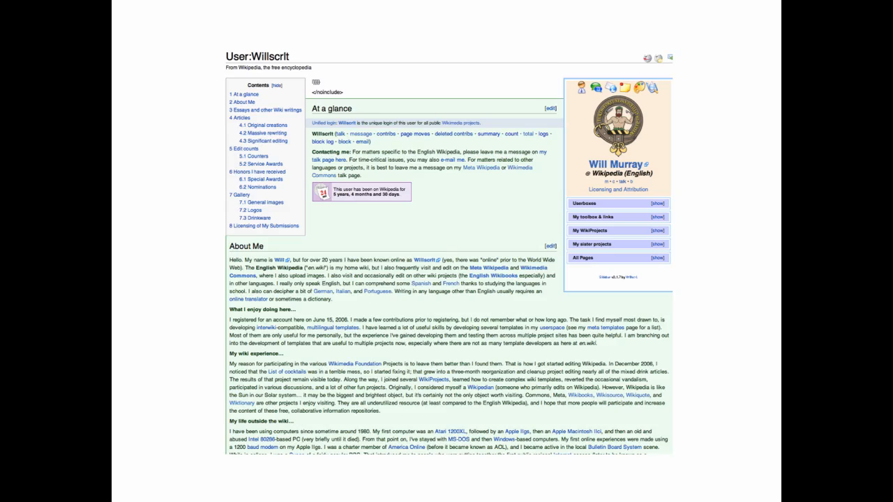
- Scroll the warning editor's user page down to the Service Awards and Special Awards
{"action": "scroll", "scroll_direction": "down", "scroll_amount": 3}
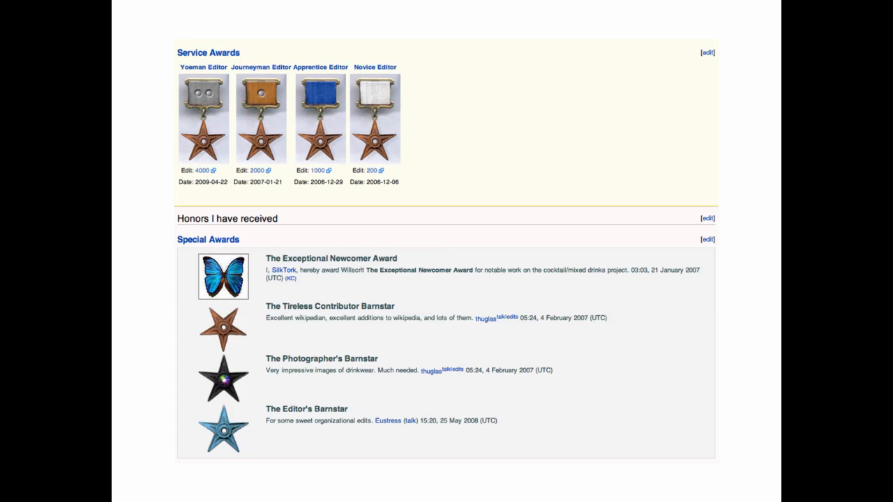